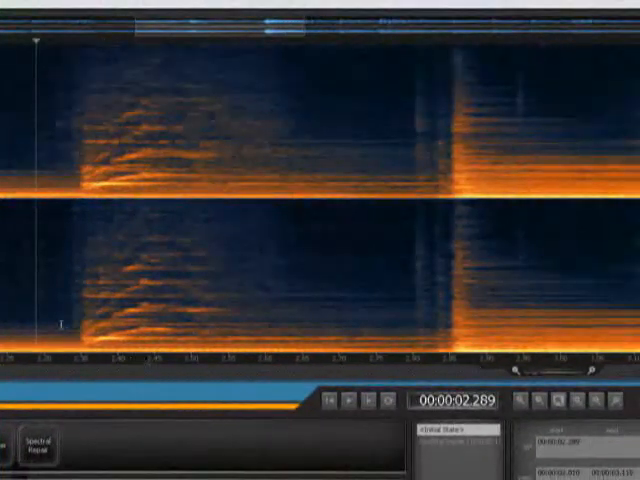
# - Bring up the Spectral Repair module settings for the selected squeak region
pyautogui.click(44, 446)
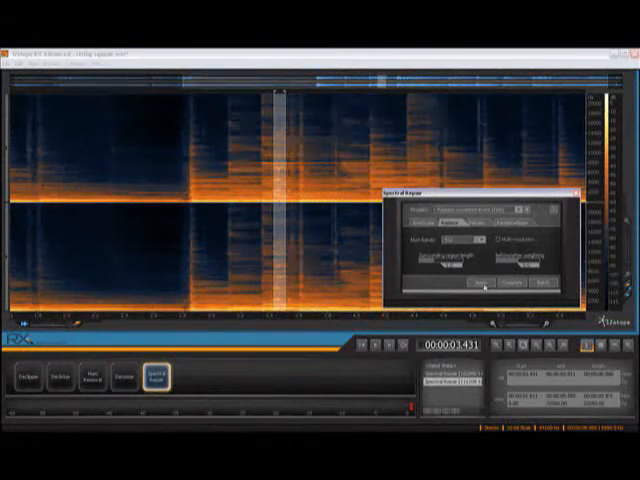
pyautogui.click(482, 288)
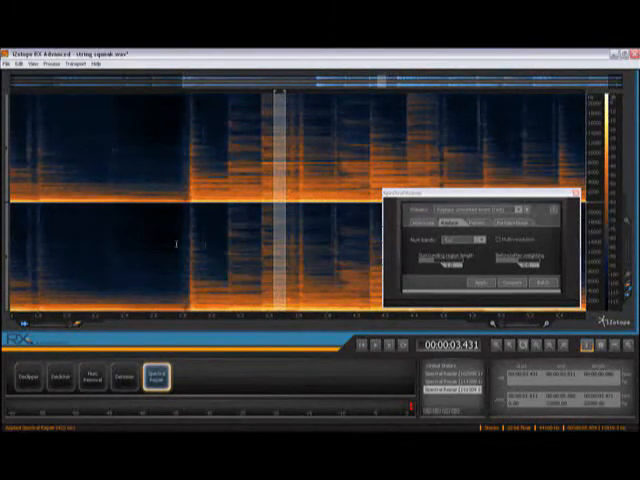